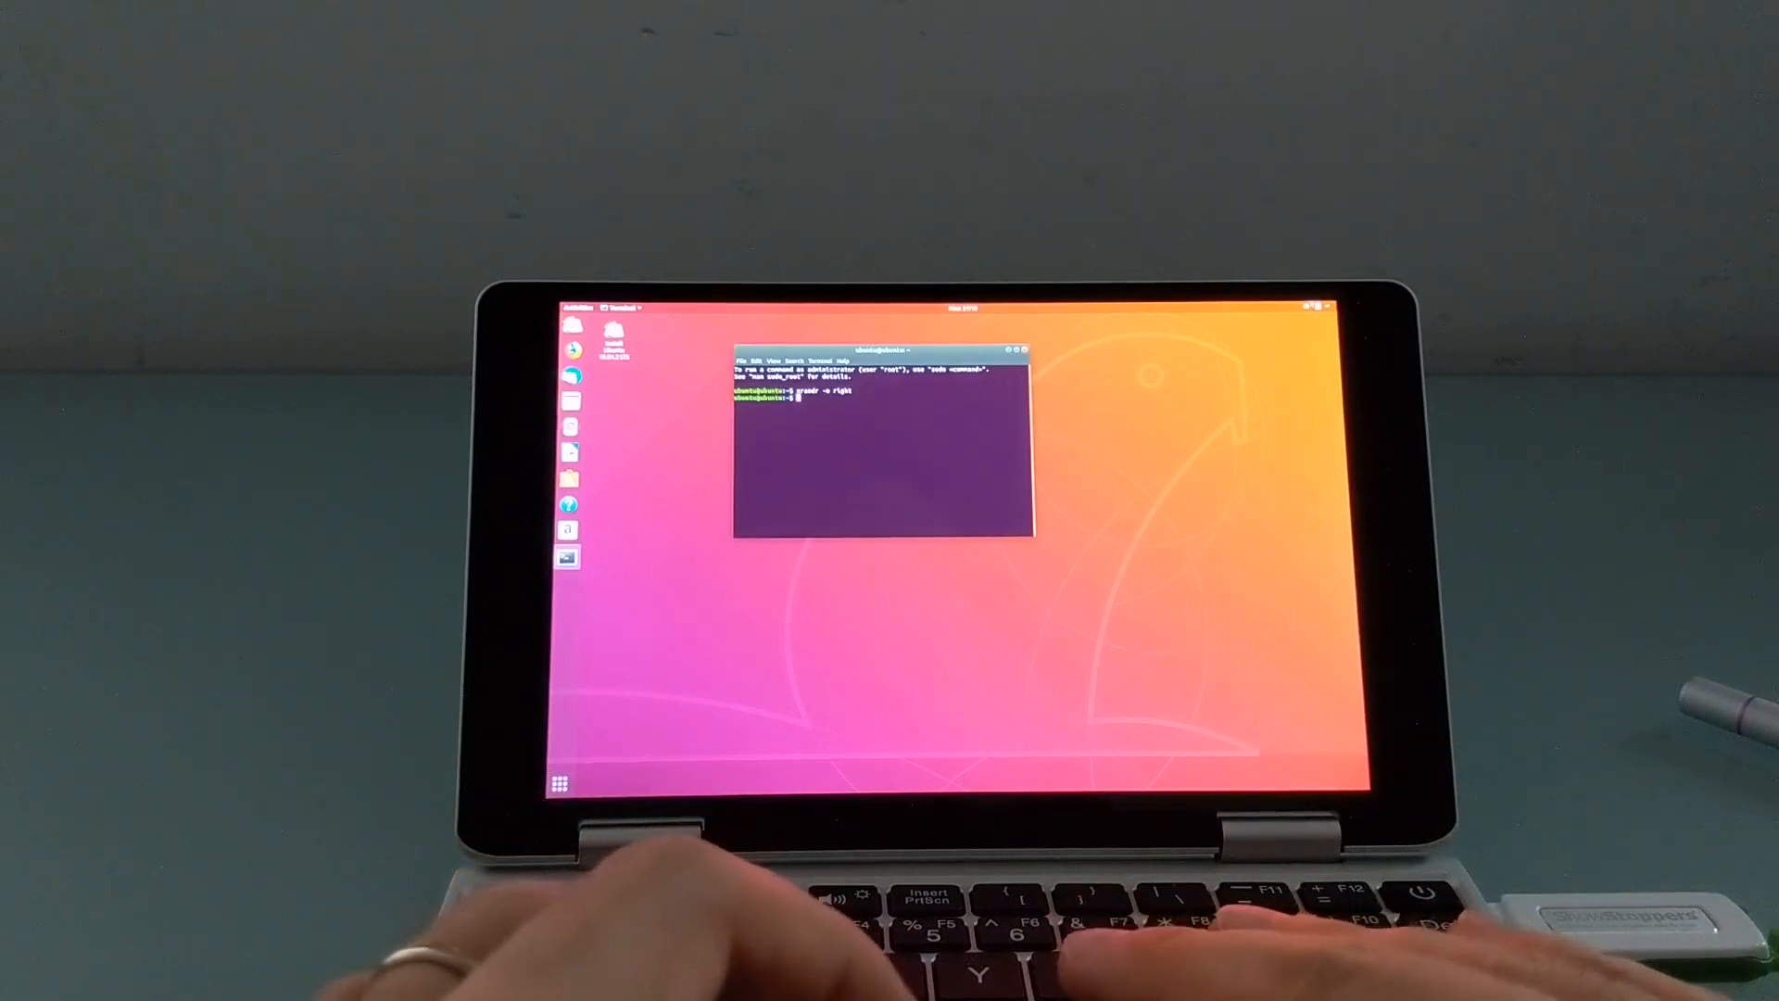
Step: Glance at the Wi-Fi network list, then refresh package lists with sudo apt update
{"action": "left_click", "coordinate": [1323, 308]}
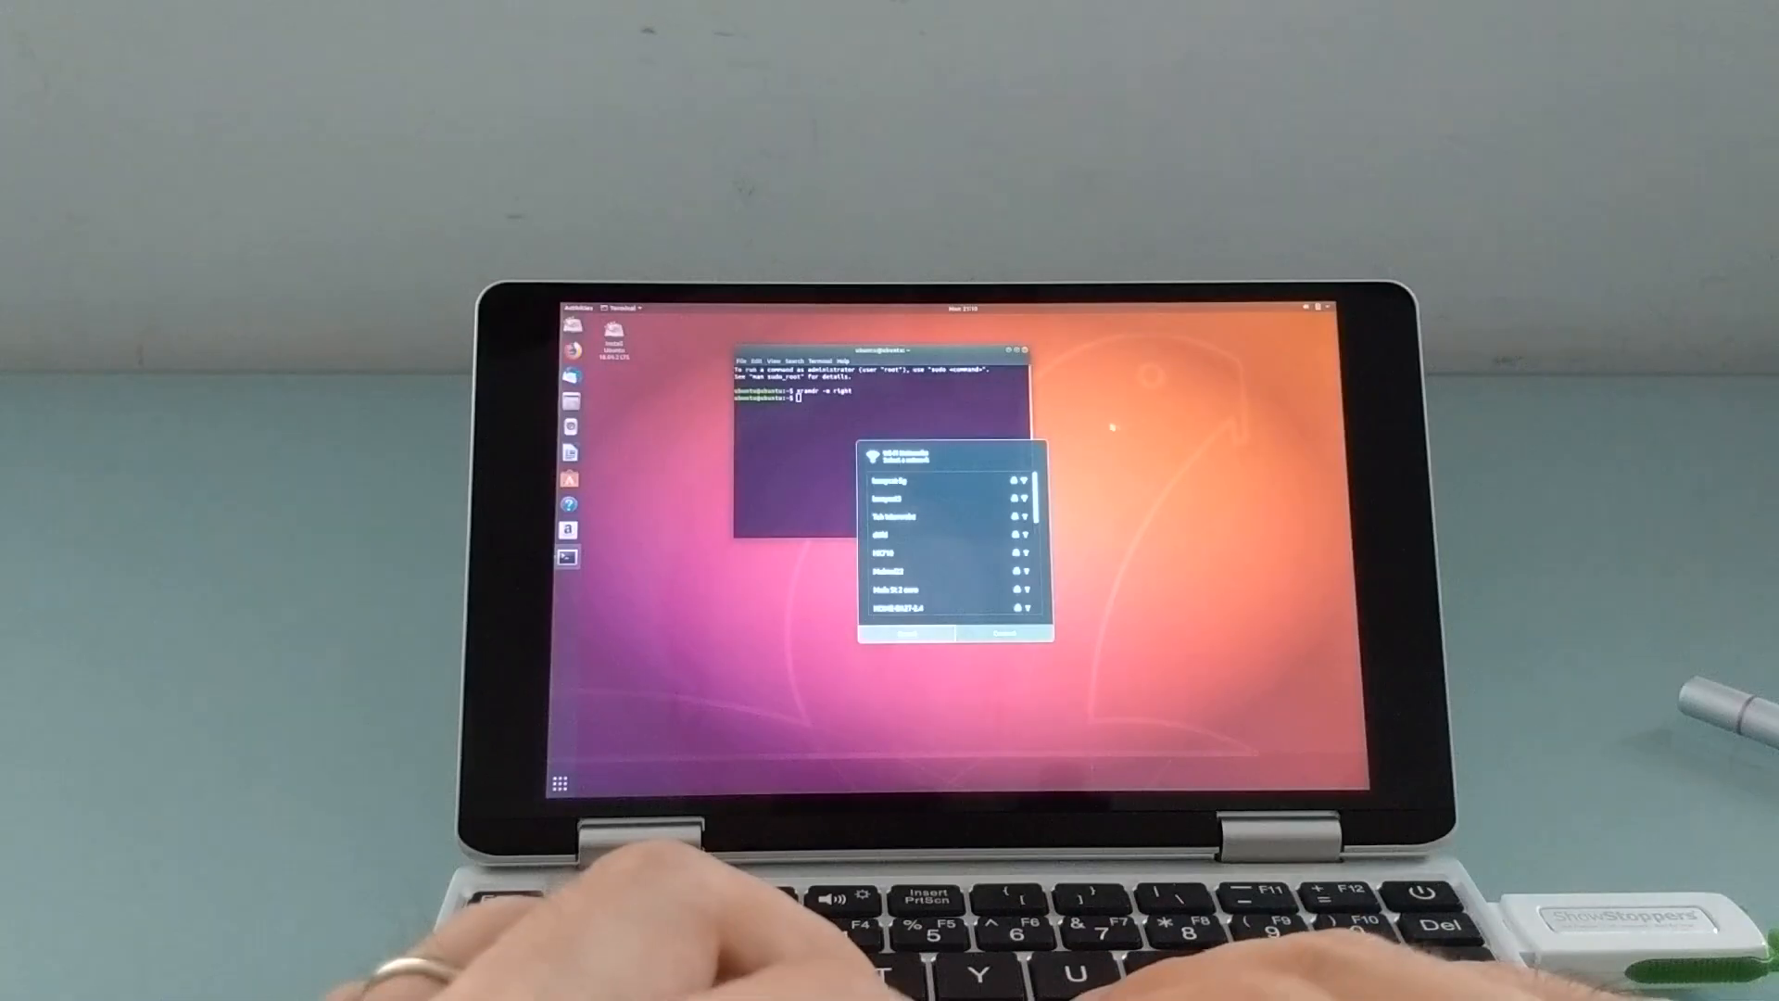
{"action": "left_click", "coordinate": [942, 481]}
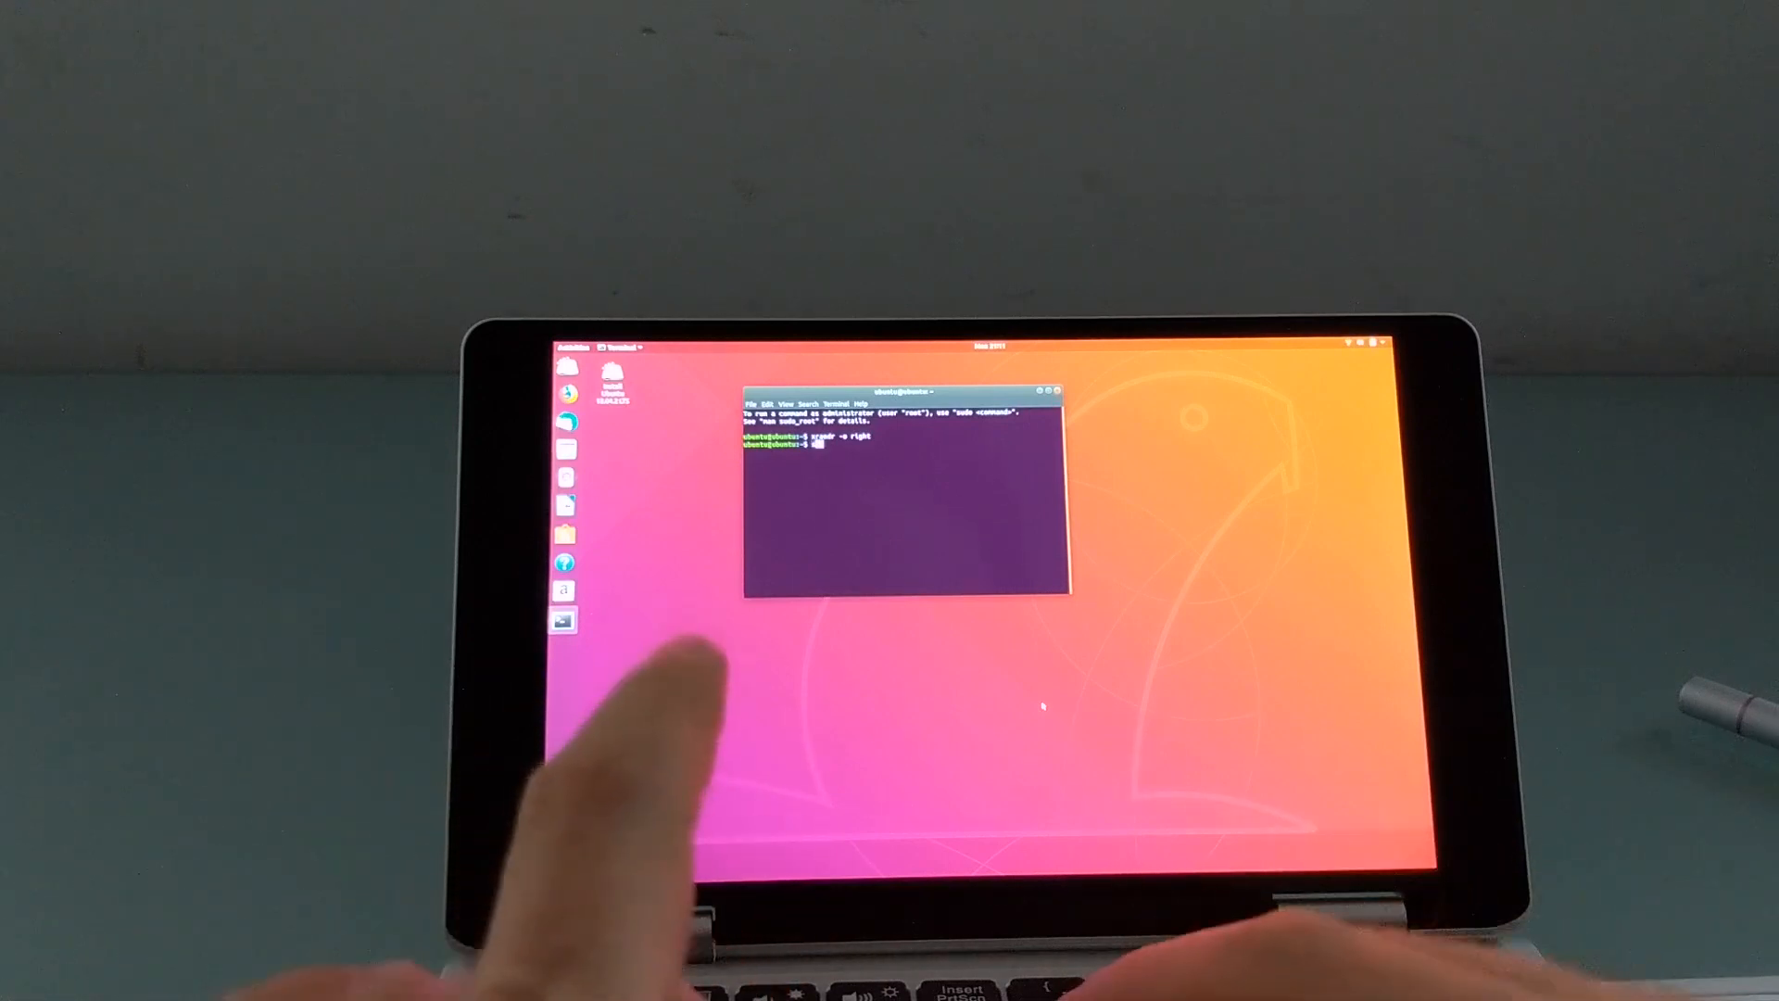
{"action": "type", "text": "sudo apt"}
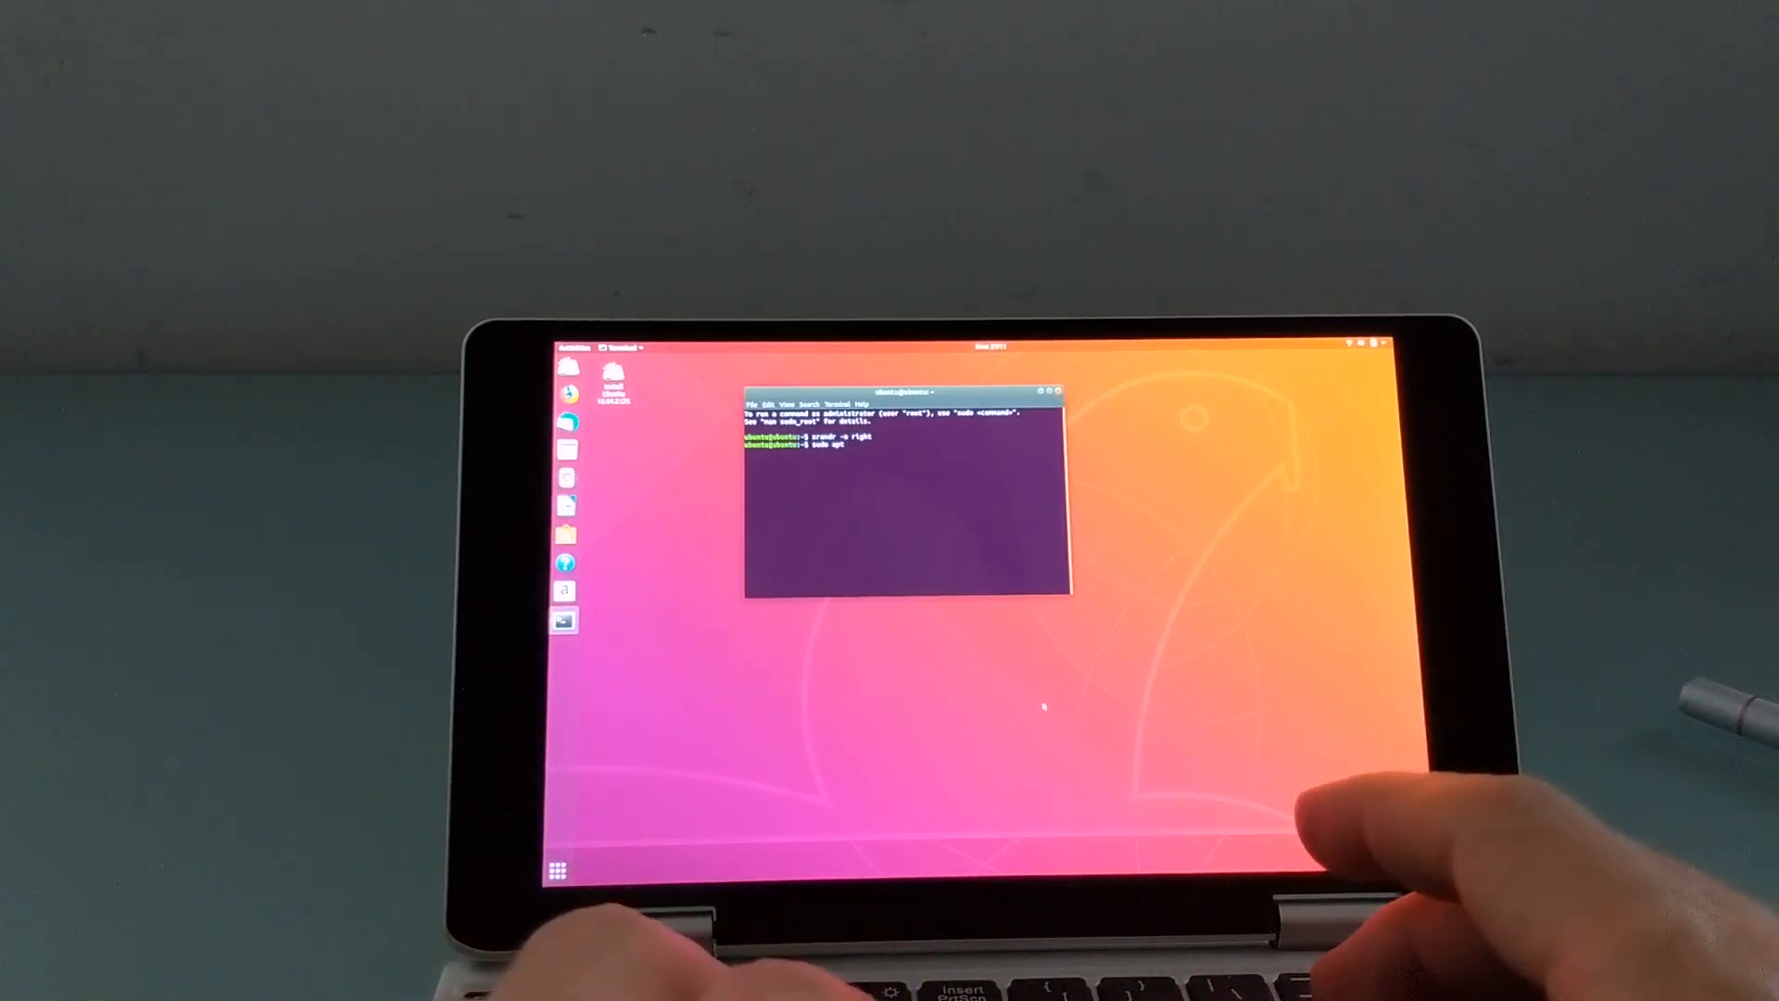
{"action": "key", "text": "Return"}
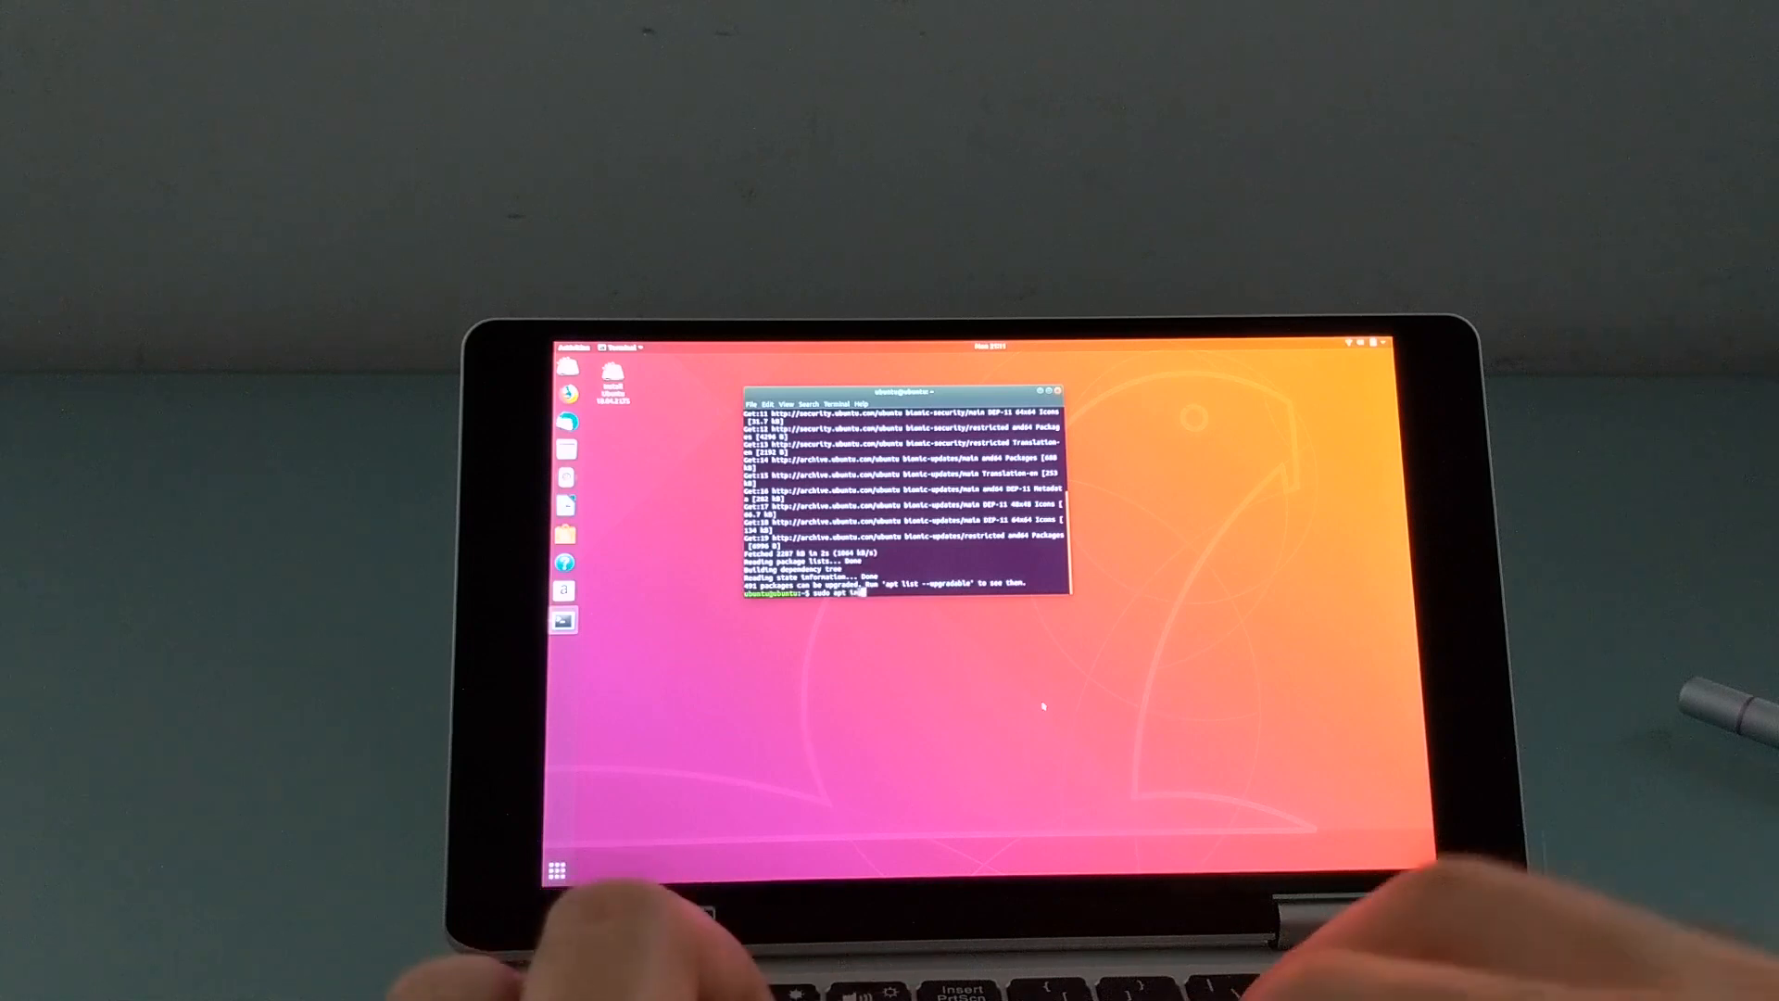
Step: Try installing gimp with apt and apt-get, both failing with 'no installation candidate'
{"action": "key", "text": "Return"}
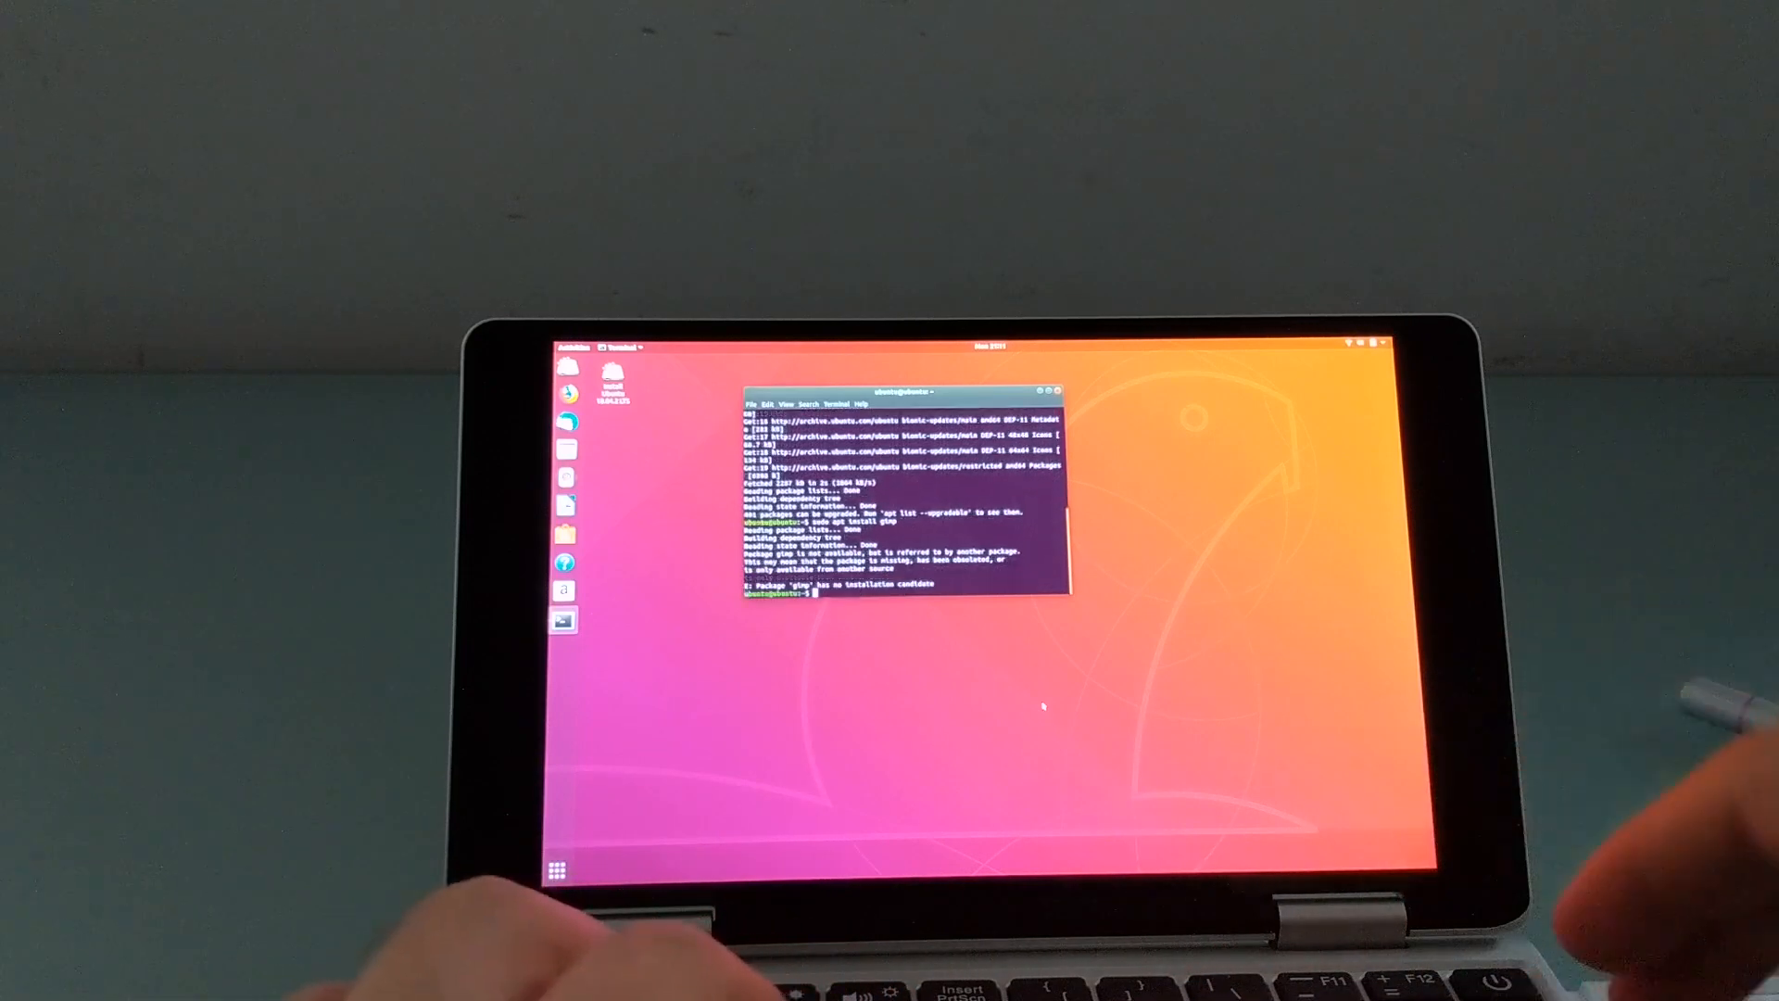
{"action": "type", "text": "sudo apt-get in"}
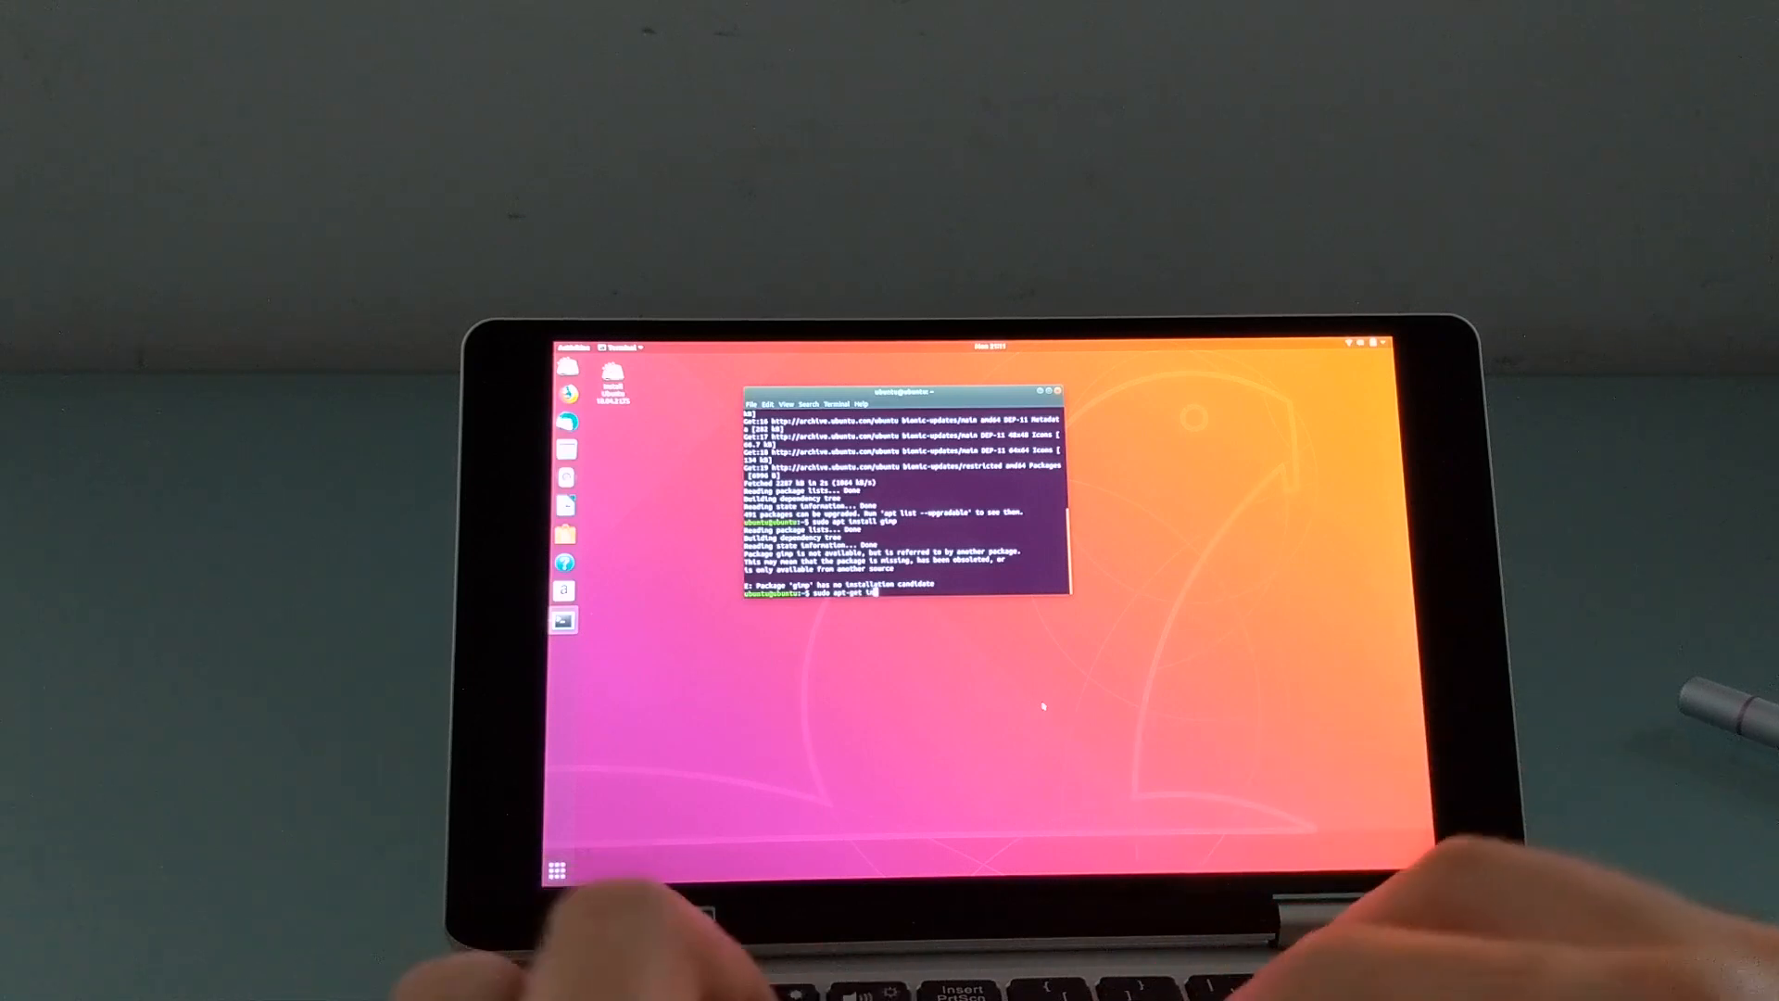
{"action": "key", "text": "Return"}
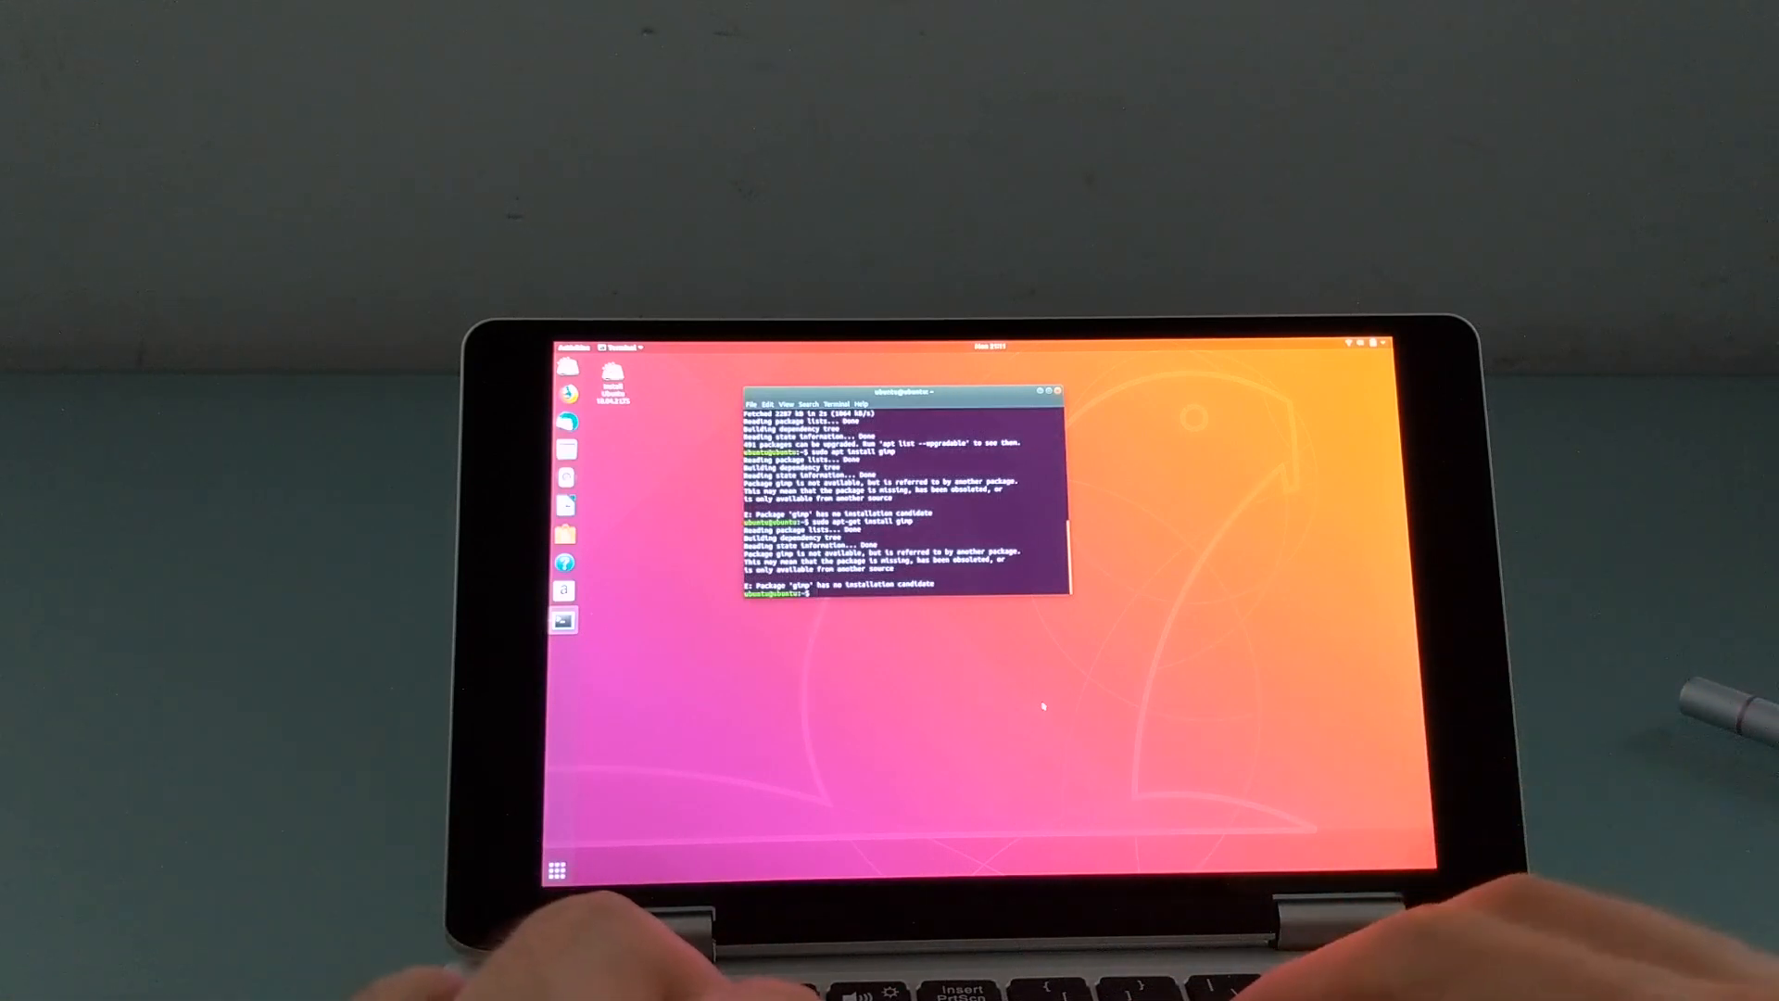
{"action": "type", "text": "sudo apt-get install ab"}
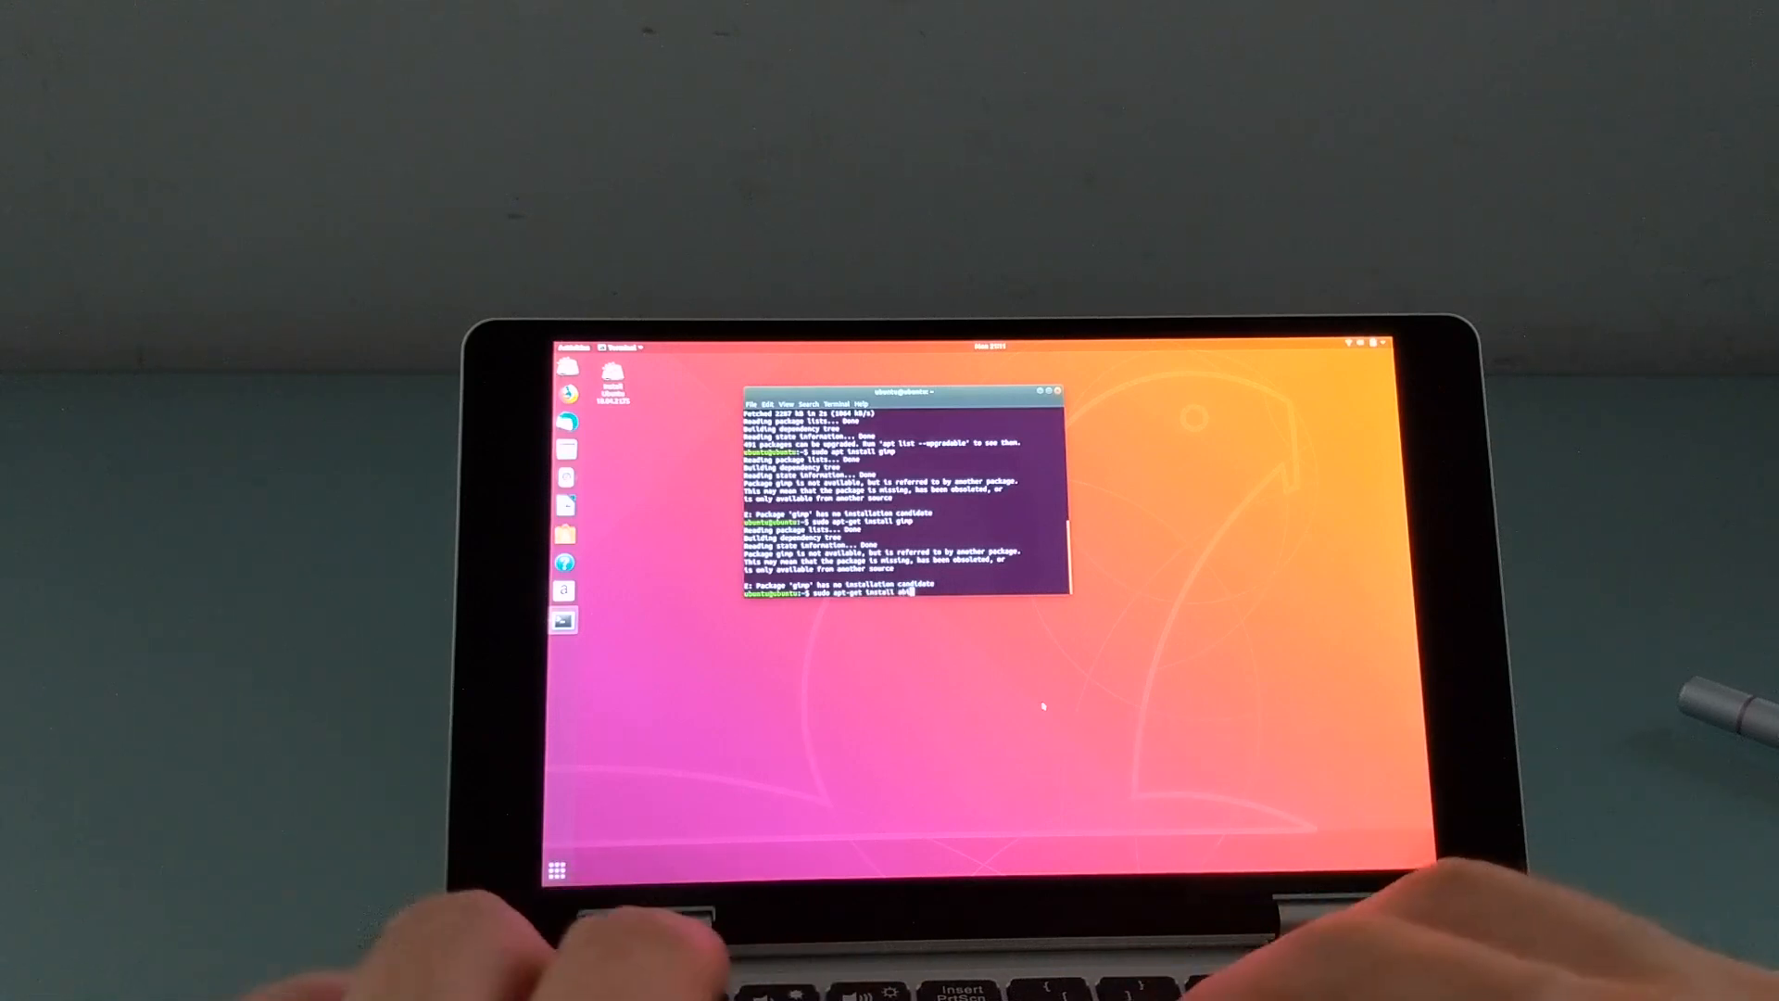
{"action": "key", "text": "Return"}
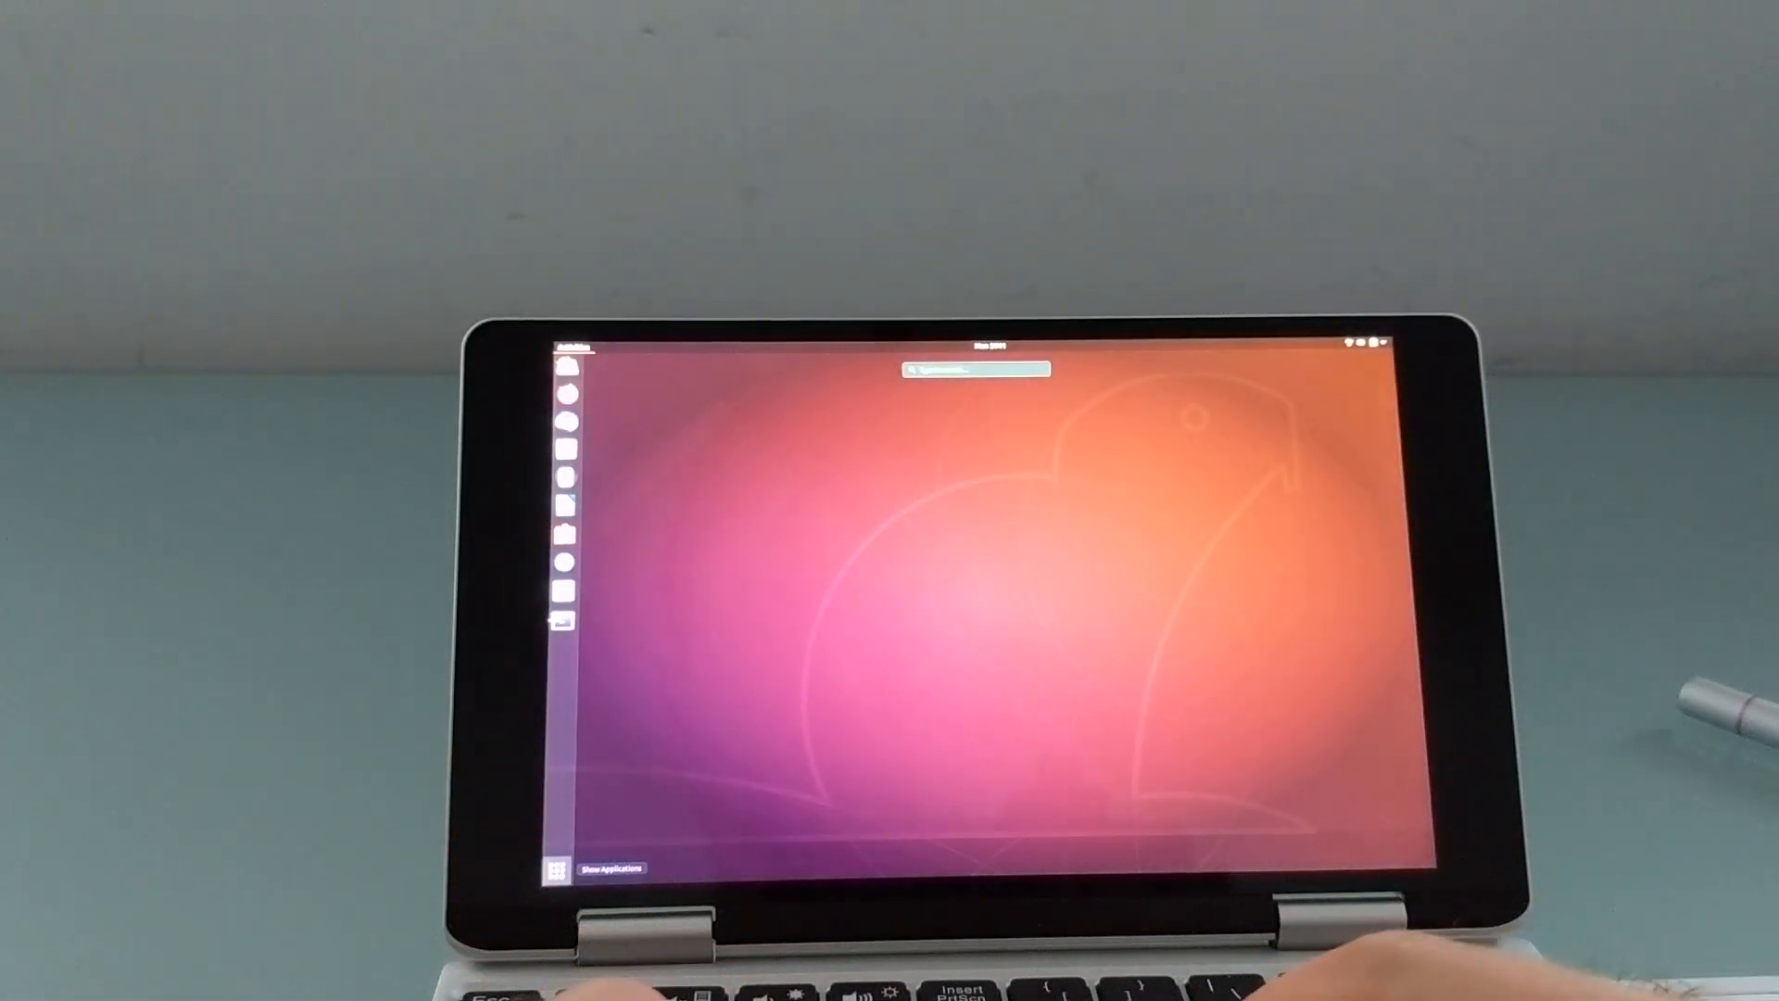
Step: Bring up the Activities overview search, showing a single video-player result
{"action": "left_click", "coordinate": [558, 868]}
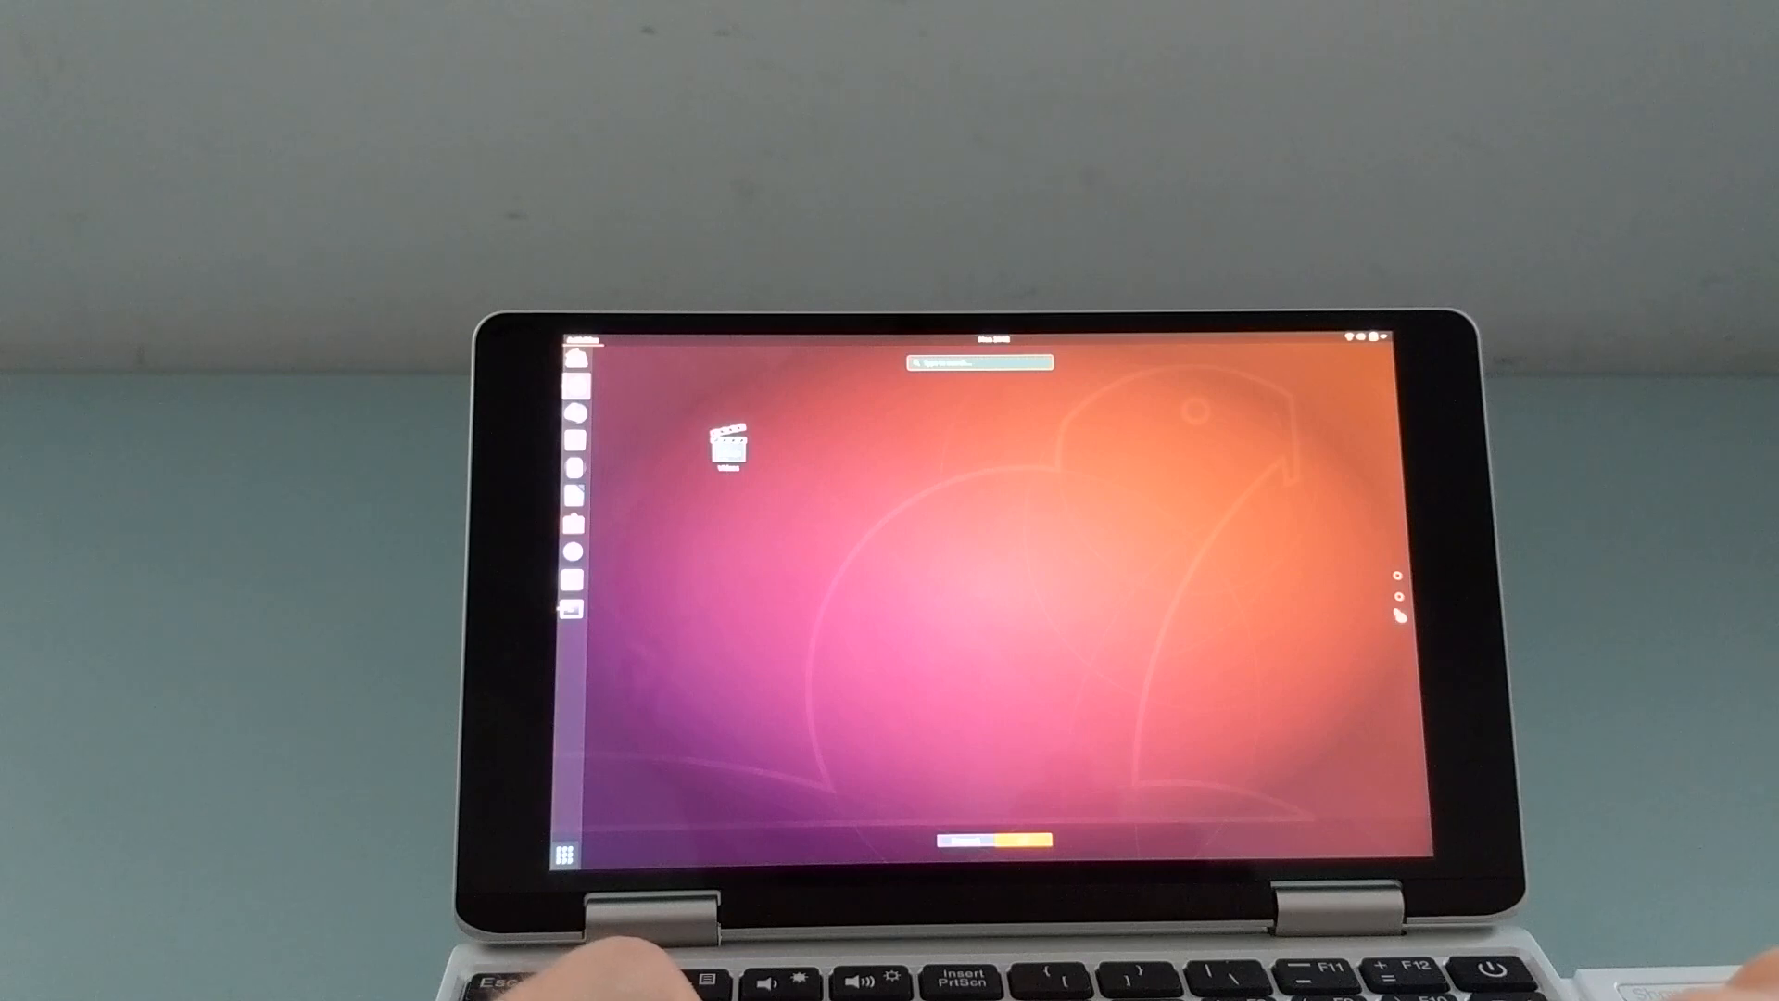
Step: Launch Firefox from the dock to reach the It's FOSS article on checking the Ubuntu version
{"action": "left_click", "coordinate": [572, 853]}
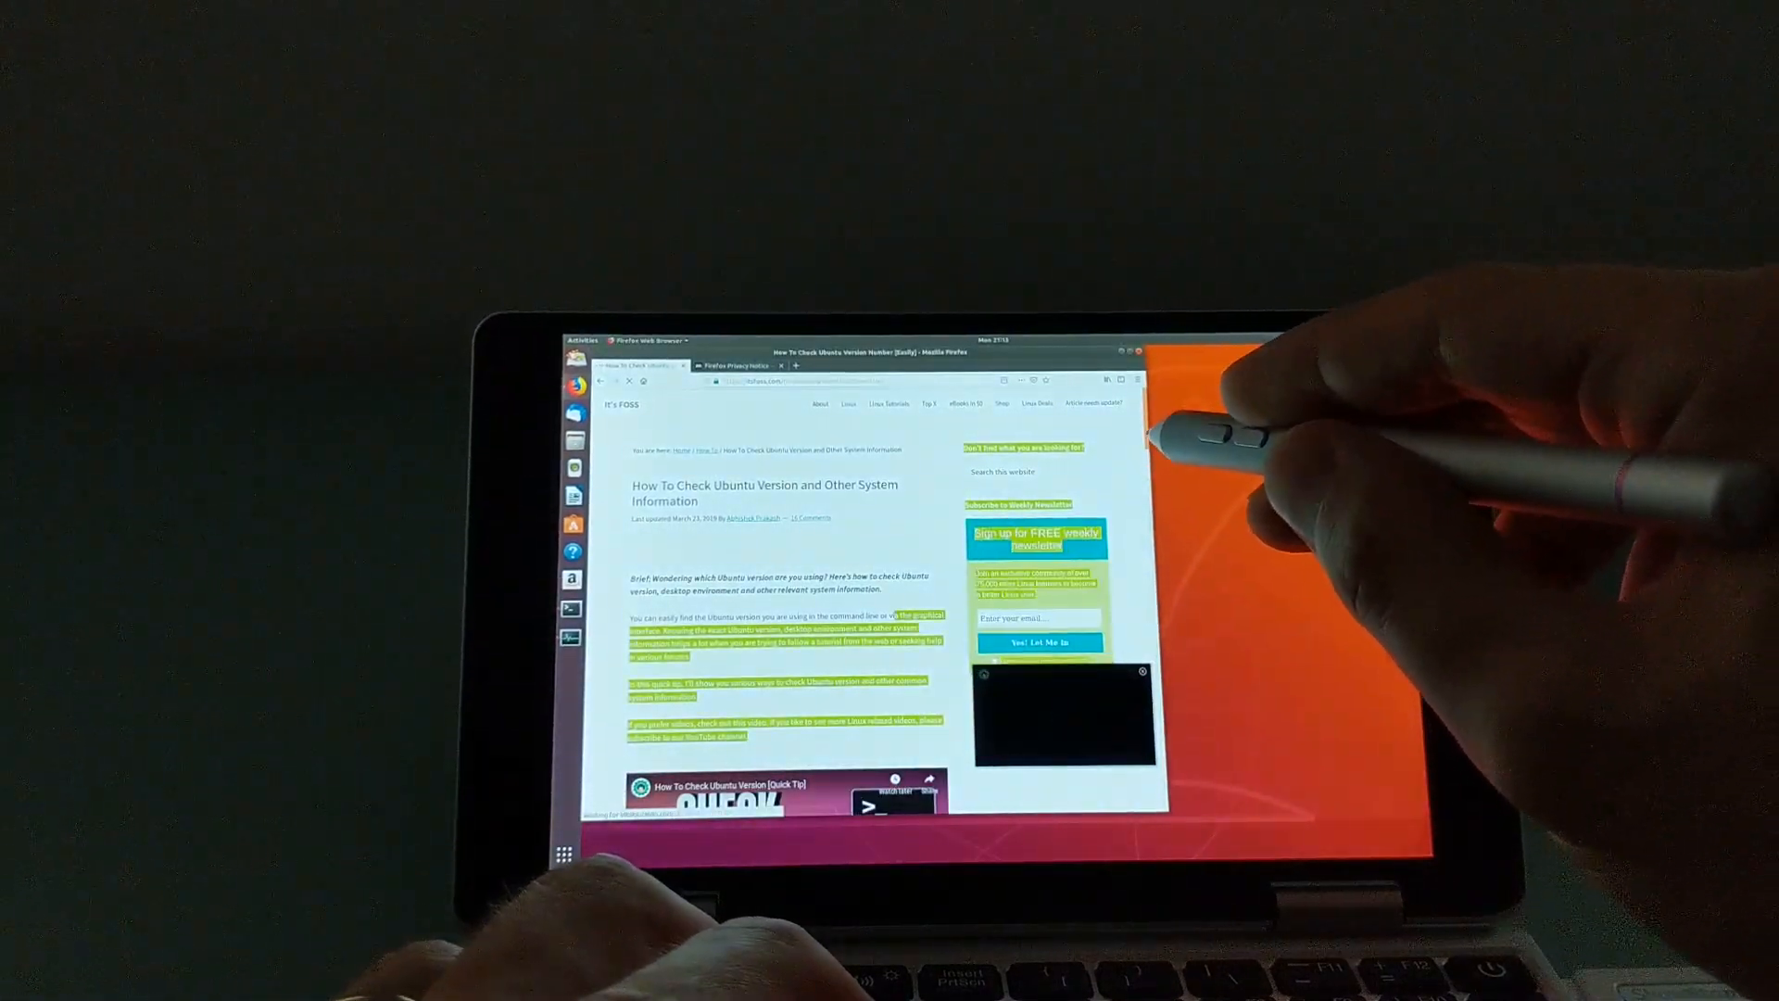
Step: Scroll the article to the 'check Ubuntu version in terminal' lsb_release -a section
{"action": "scroll", "scroll_direction": "down", "scroll_amount": 3}
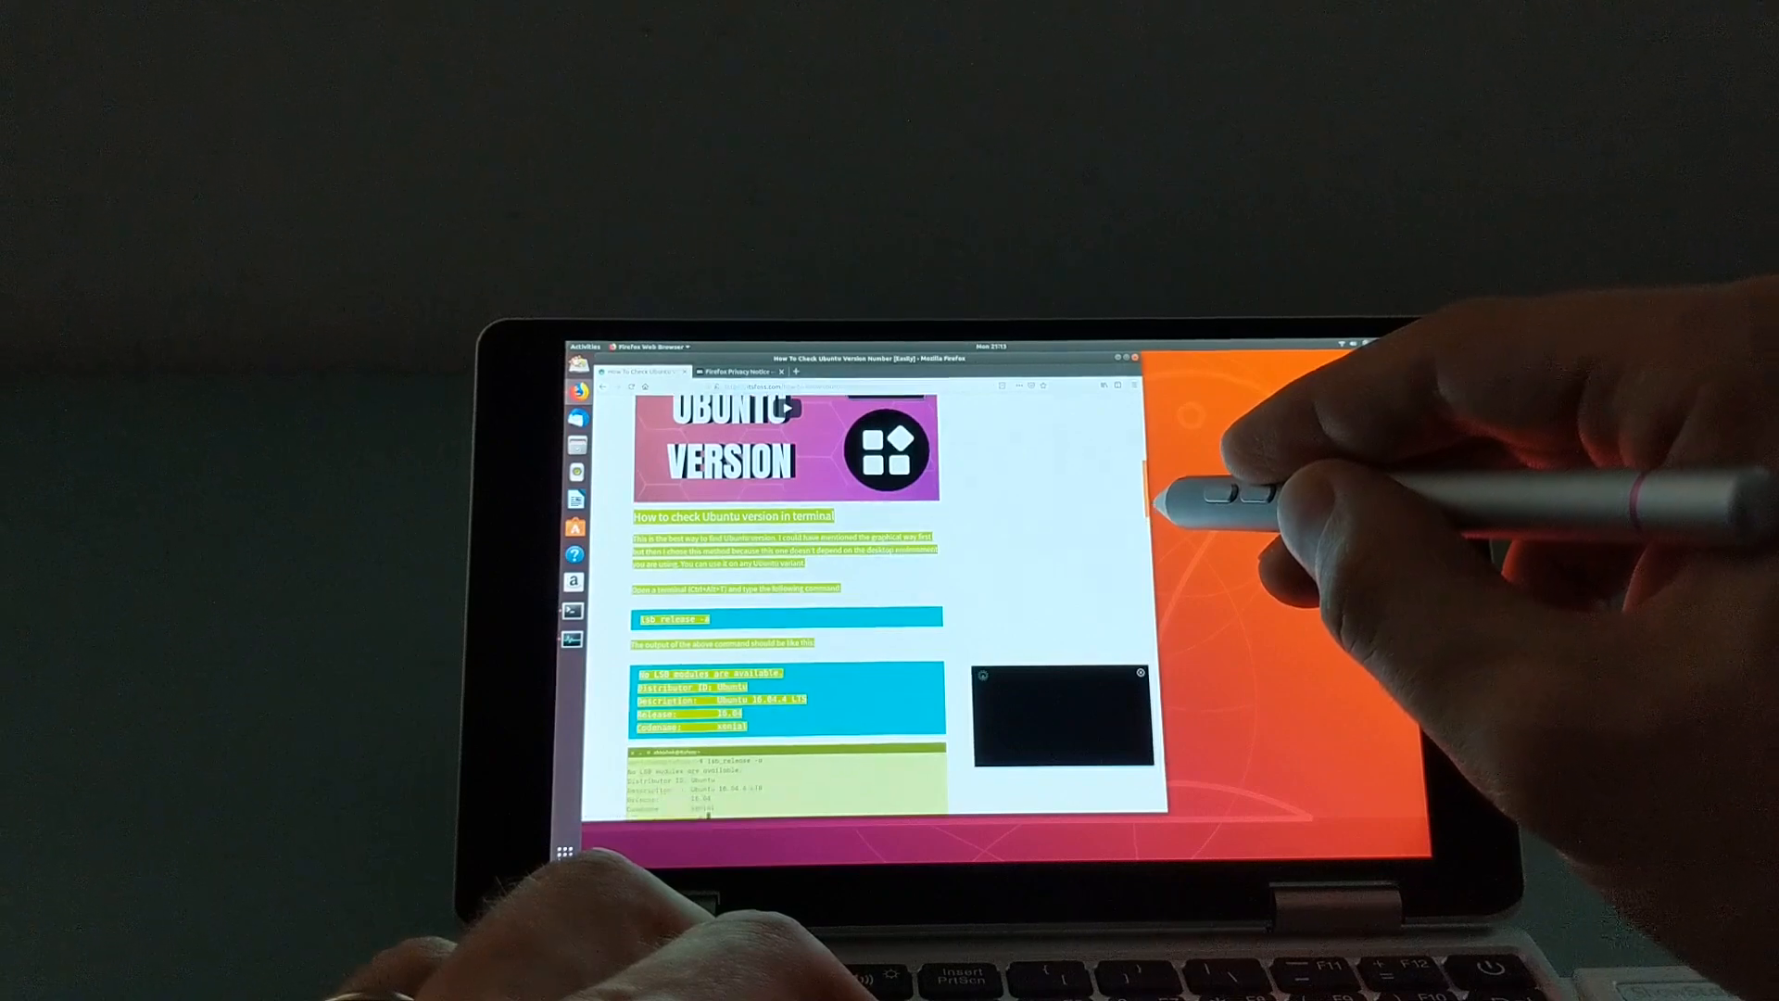
{"action": "scroll", "scroll_direction": "up", "scroll_amount": 3}
{"action": "type", "text": "lsb_relea"}
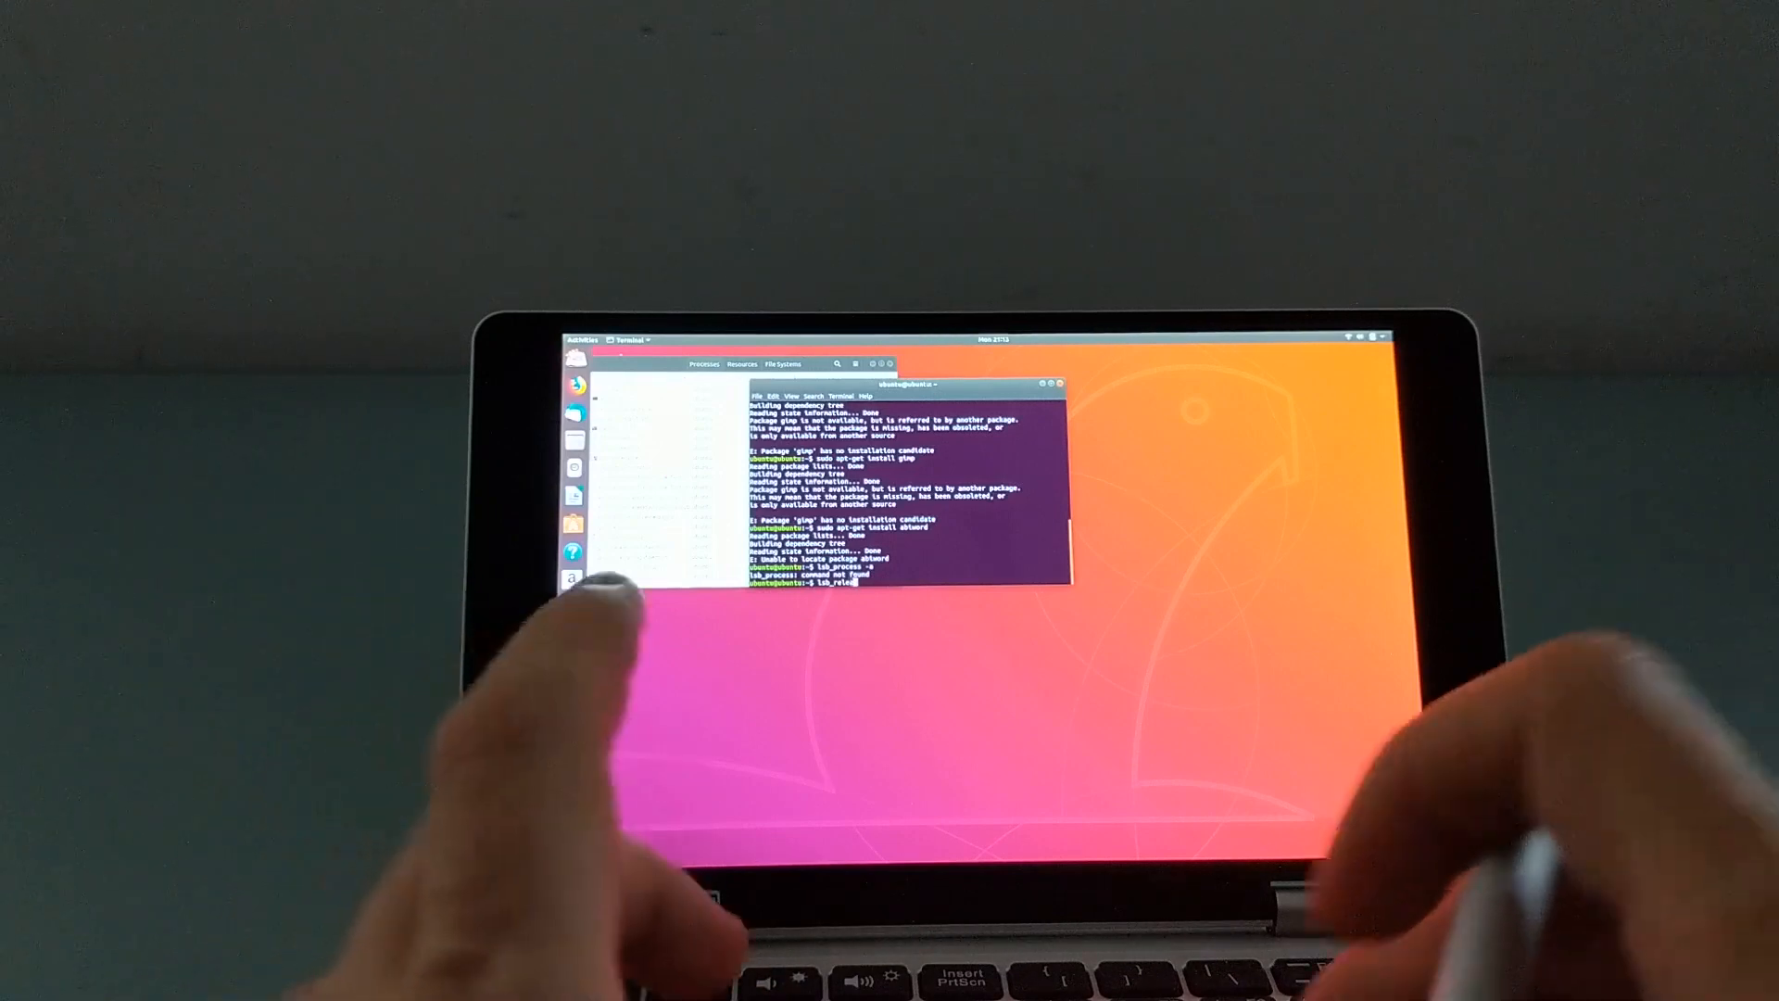
Step: Run lsb_release -a, reporting Ubuntu 18.04.1 LTS, release 18.04, codename bionic
{"action": "key", "text": "Return"}
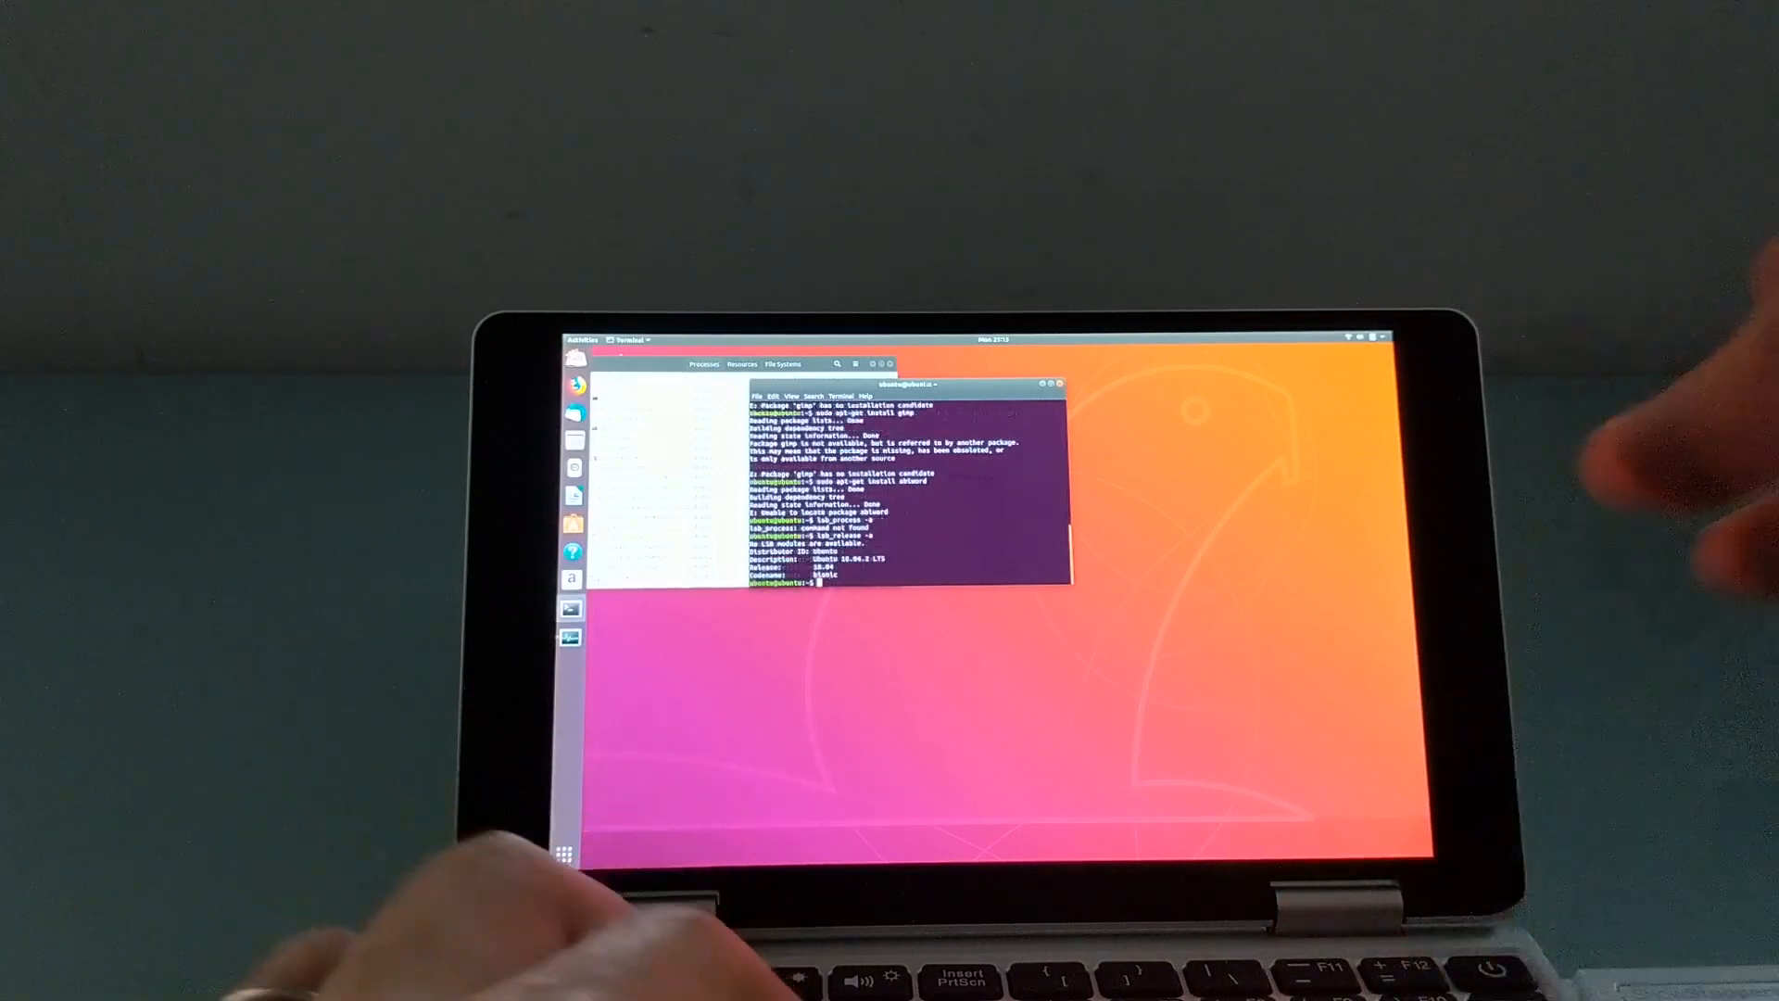